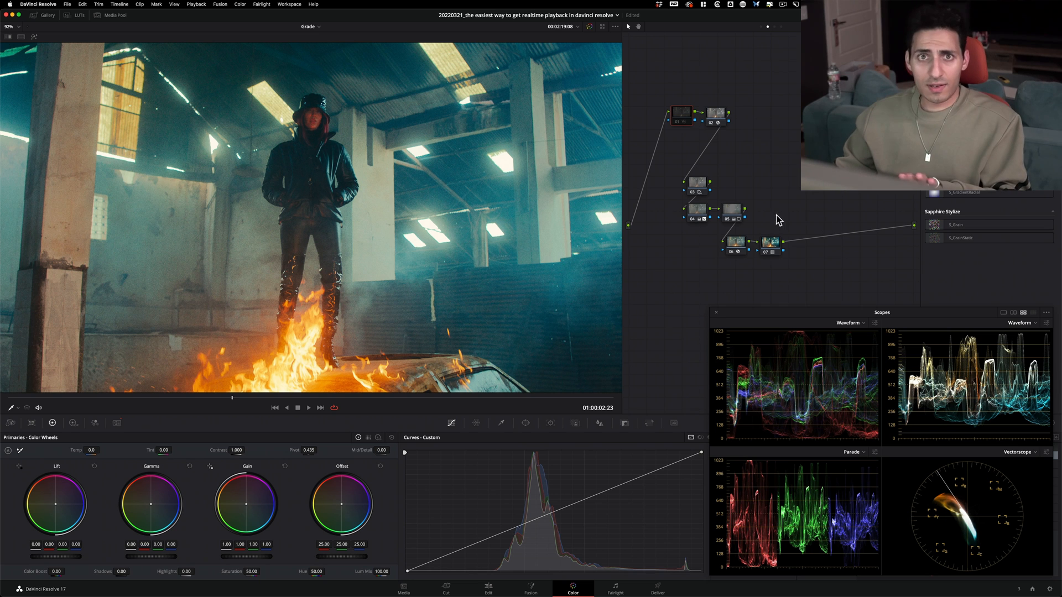
{"action": "mouse_move", "coordinate": [822, 213]}
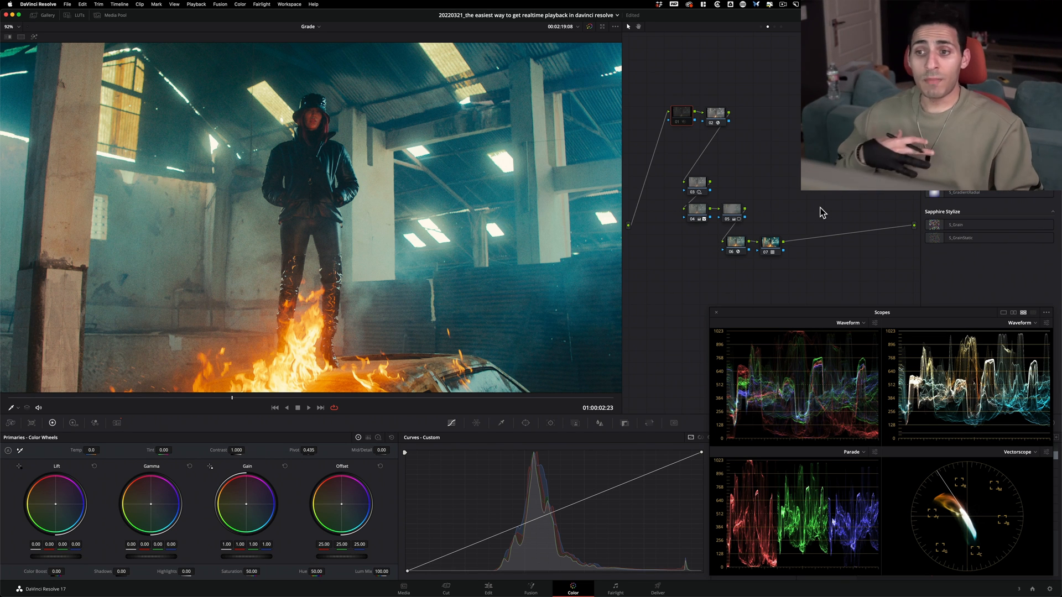
Play the graded burning-car warehouse clip on the Color page to test playback smoothness.
{"action": "left_click", "coordinate": [308, 408]}
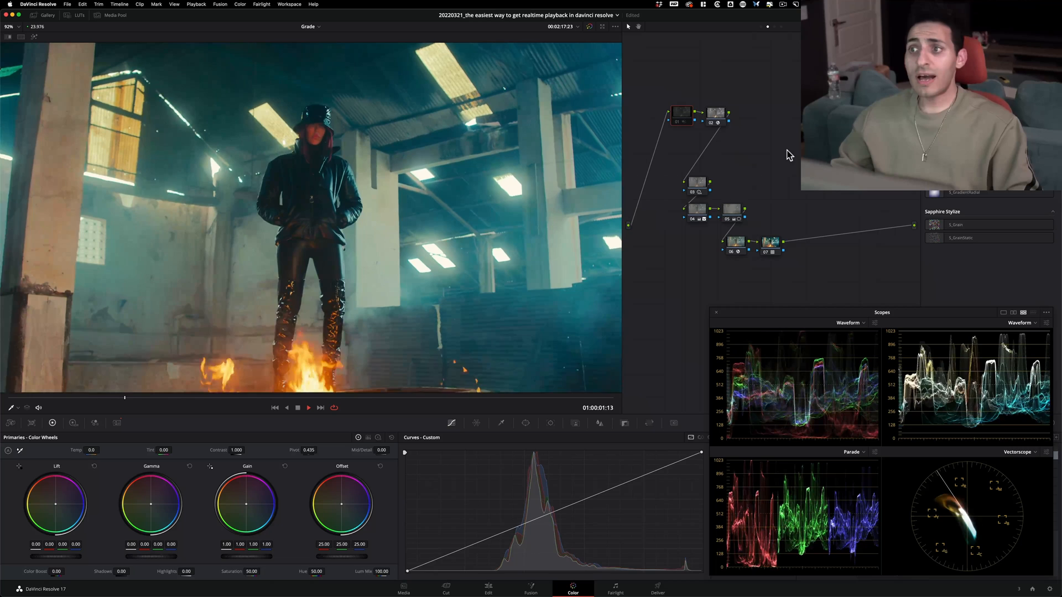
{"action": "left_click", "coordinate": [717, 116]}
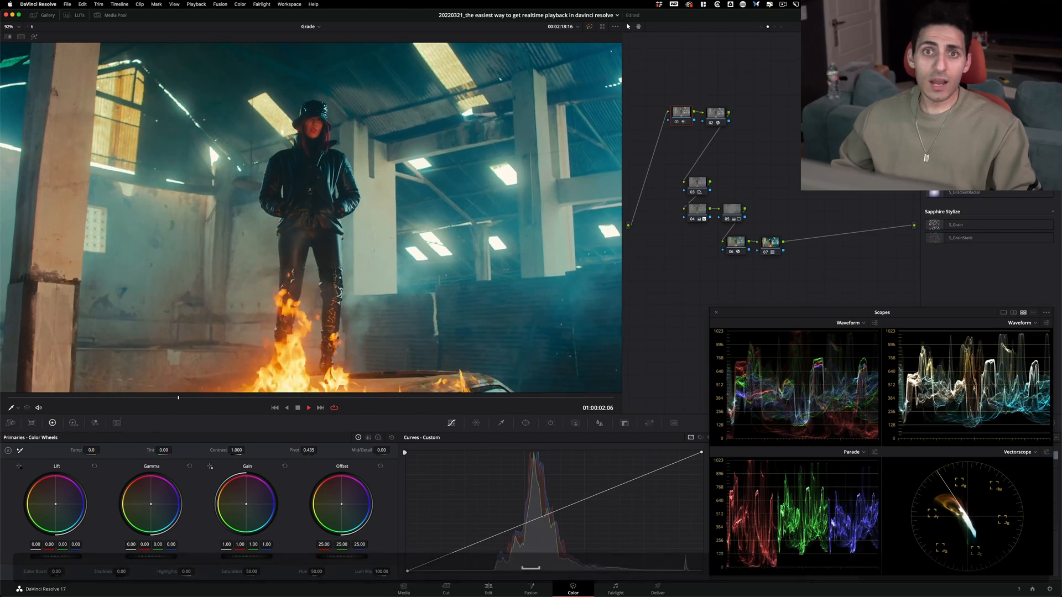
Stop playback and bring up Project Settings at Master Settings, showing the 3840x2160 timeline.
{"action": "left_click", "coordinate": [308, 407]}
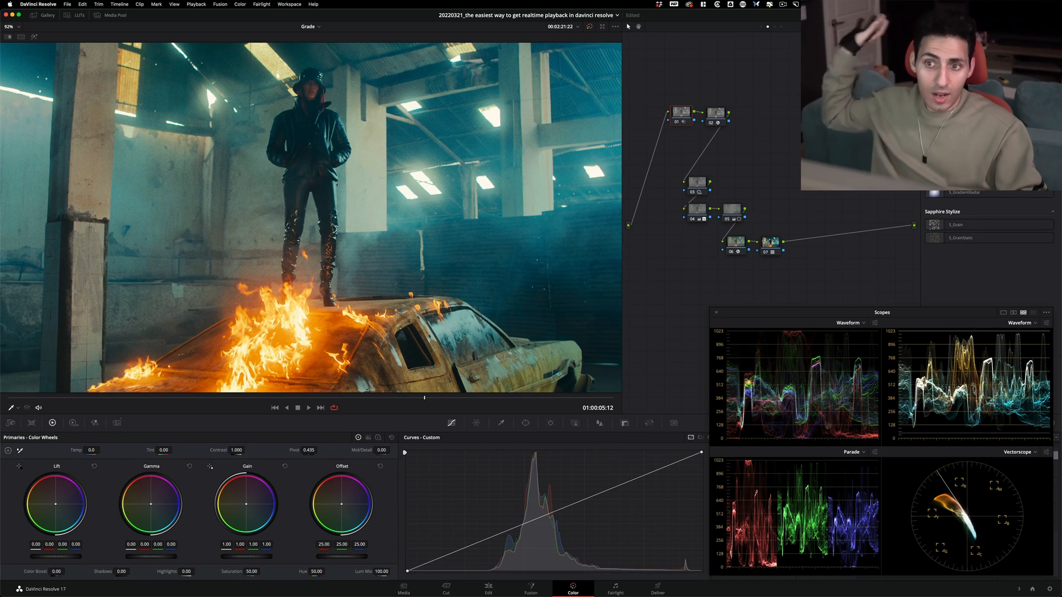
{"action": "left_click", "coordinate": [309, 407]}
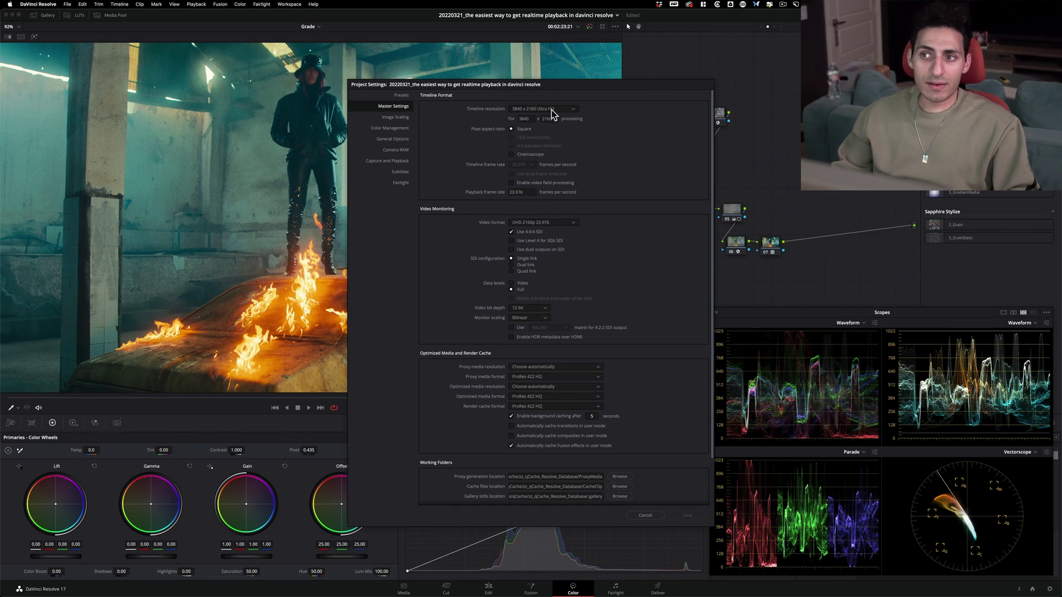
Switch the timeline resolution dropdown from 3840x2160 to 1920 x 1080 HD.
{"action": "left_click", "coordinate": [541, 108]}
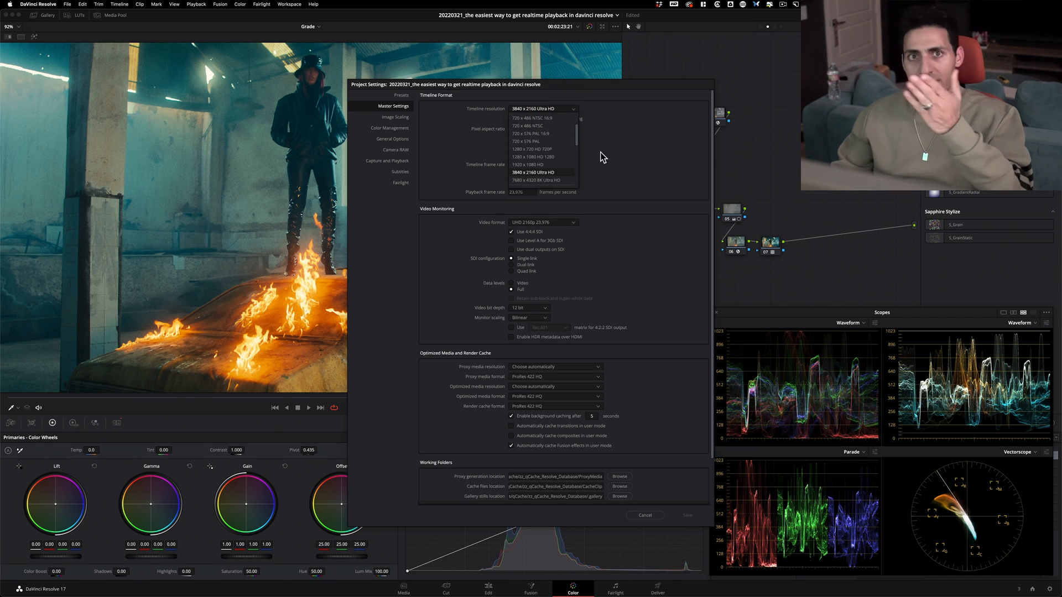
{"action": "left_click", "coordinate": [526, 164]}
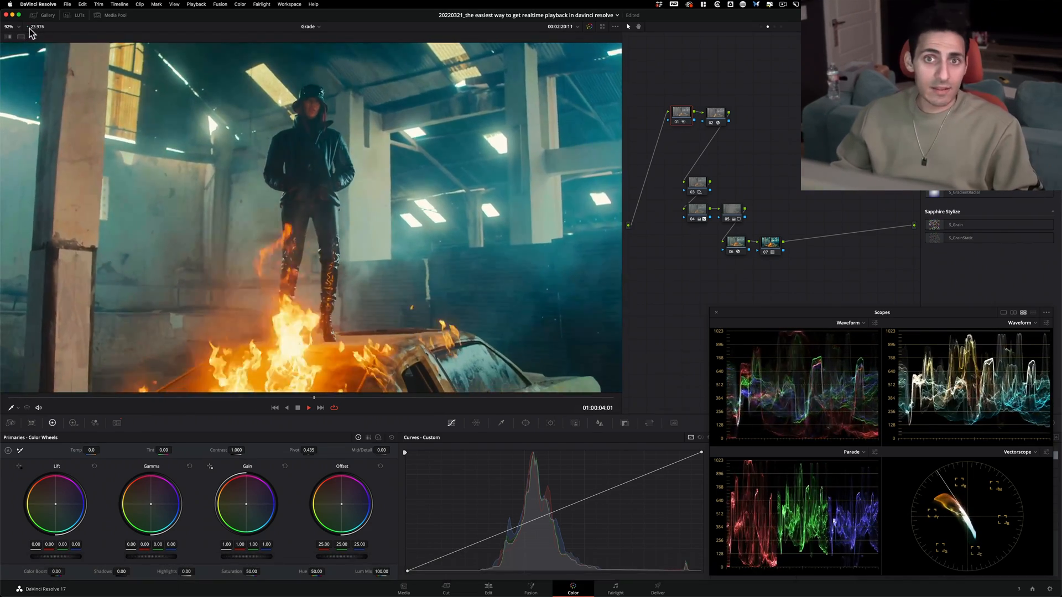
{"action": "left_click", "coordinate": [308, 407]}
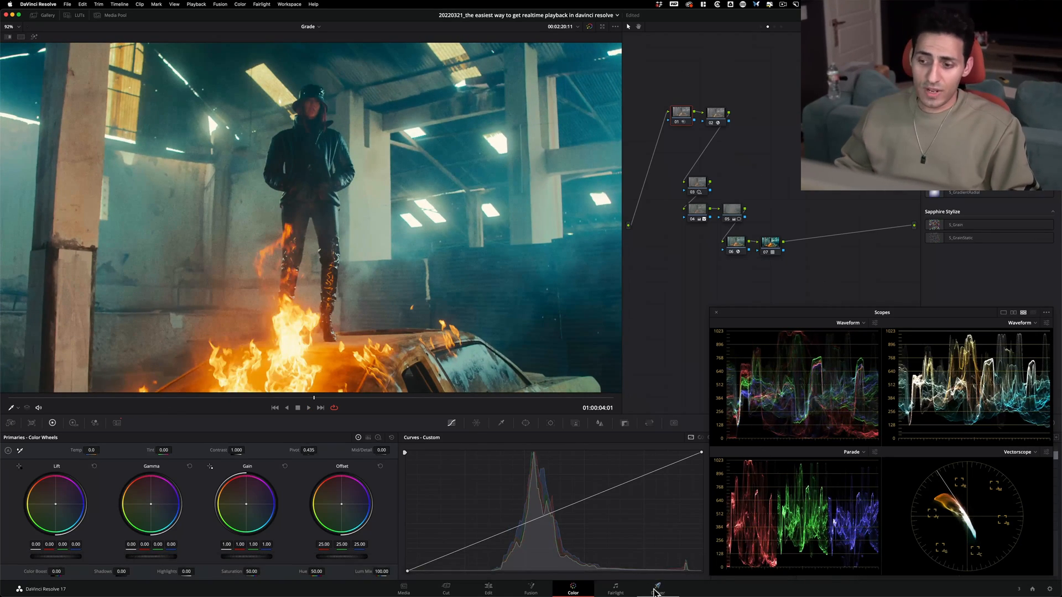
From the Deliver page, set the timeline resolution back to 3840 x 2160 Ultra HD and save.
{"action": "left_click", "coordinate": [656, 590]}
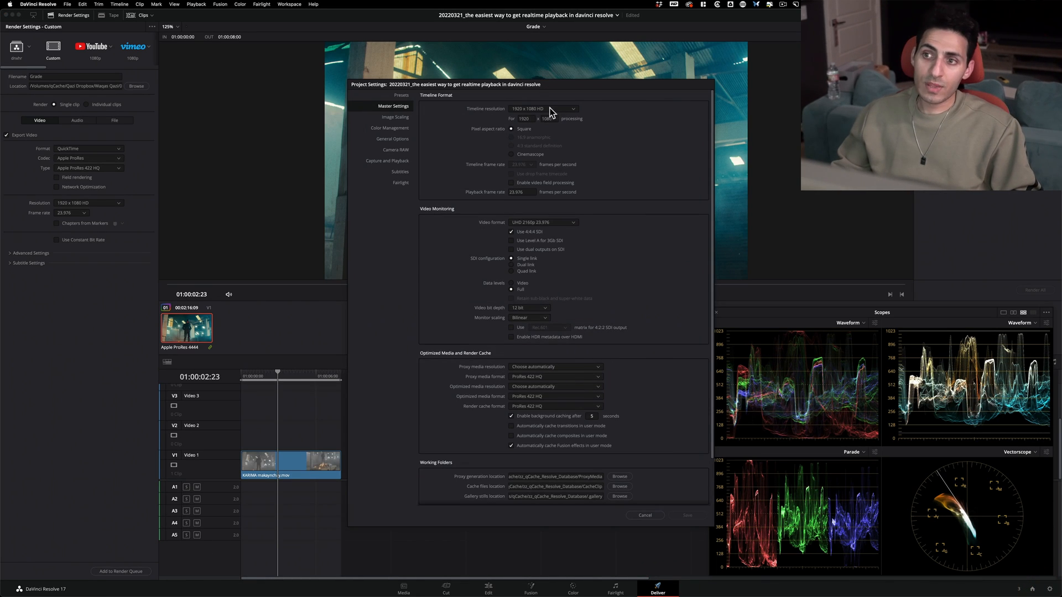
{"action": "left_click", "coordinate": [542, 108]}
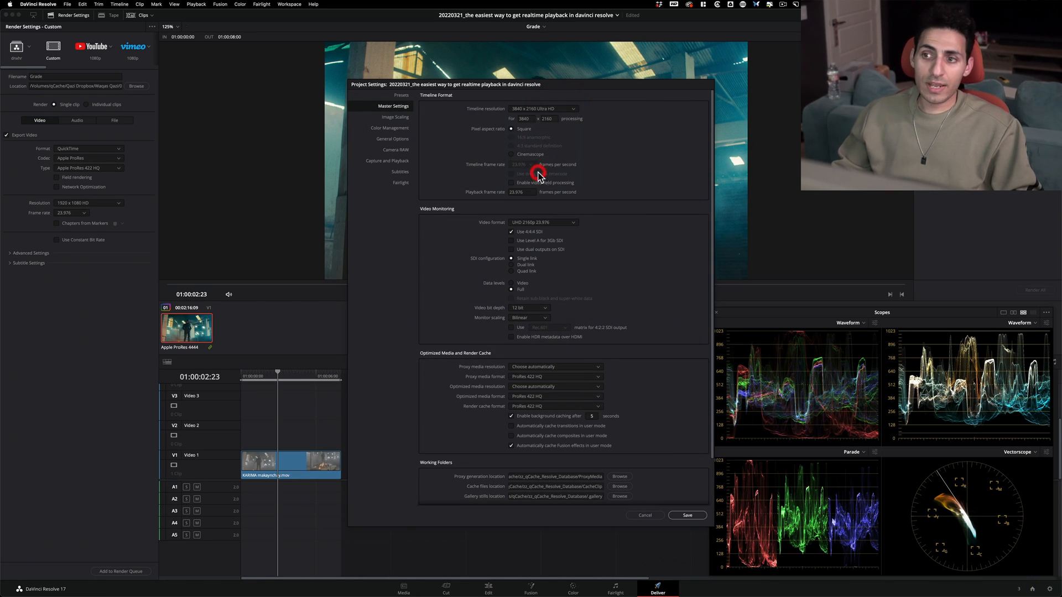
{"action": "left_click", "coordinate": [687, 515]}
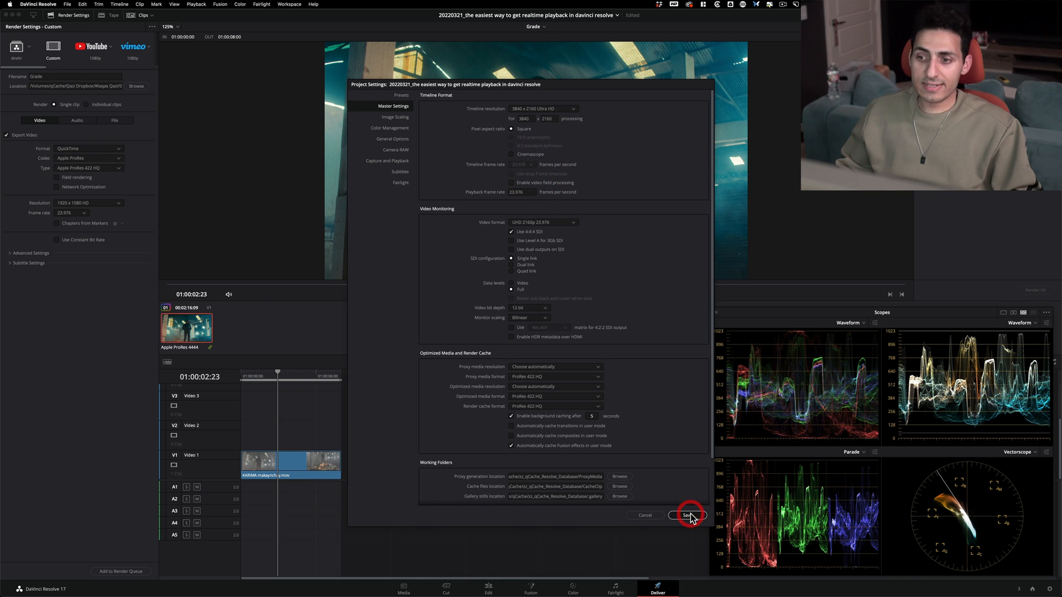